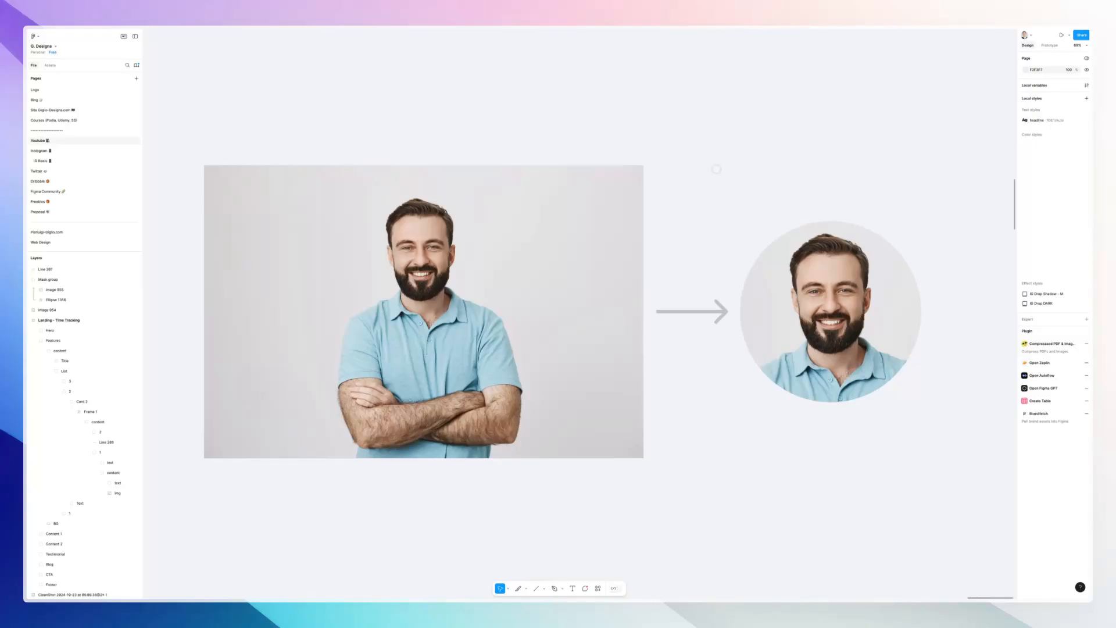
Step: Draw a 1062 × 1062 circle with the Ellipse tool over the portrait photo
{"action": "left_click", "coordinate": [423, 312]}
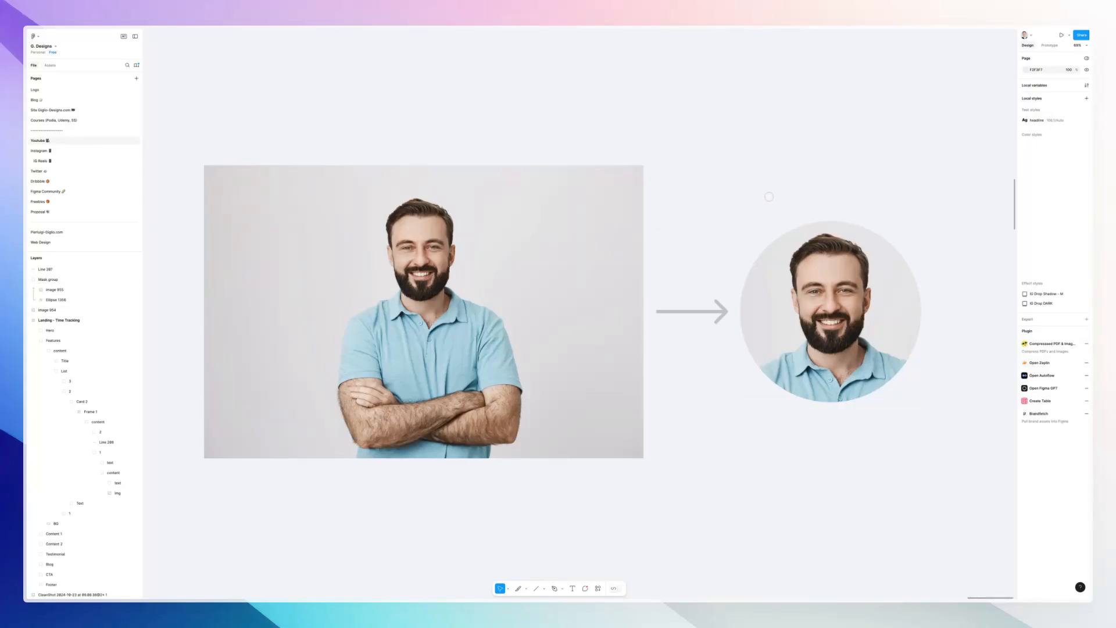
{"action": "left_click", "coordinate": [424, 311]}
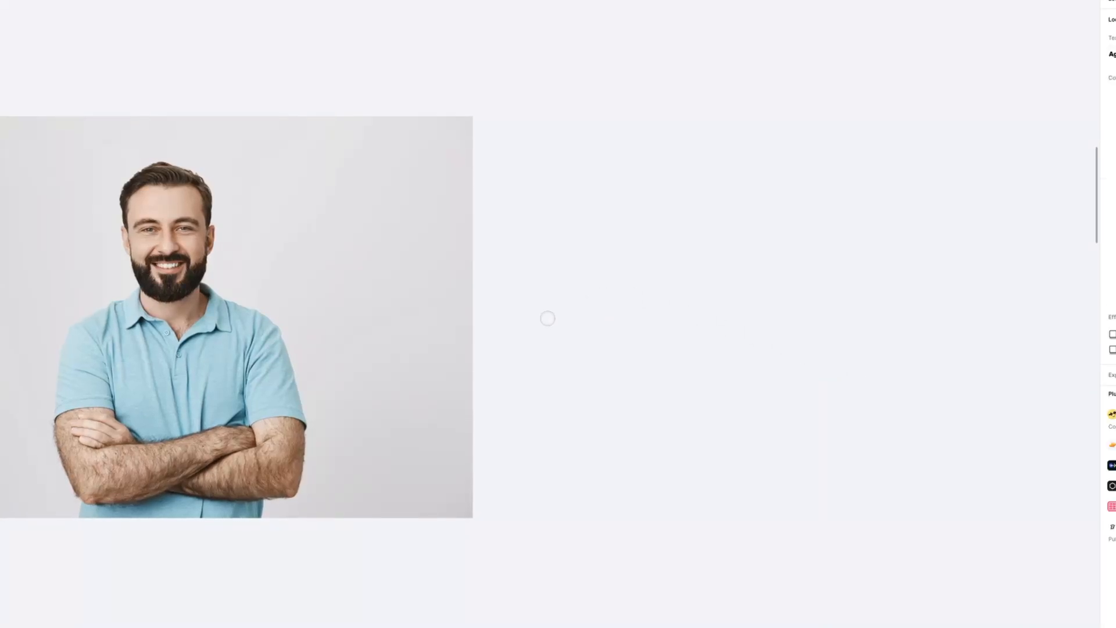
{"action": "left_click", "coordinate": [521, 583]}
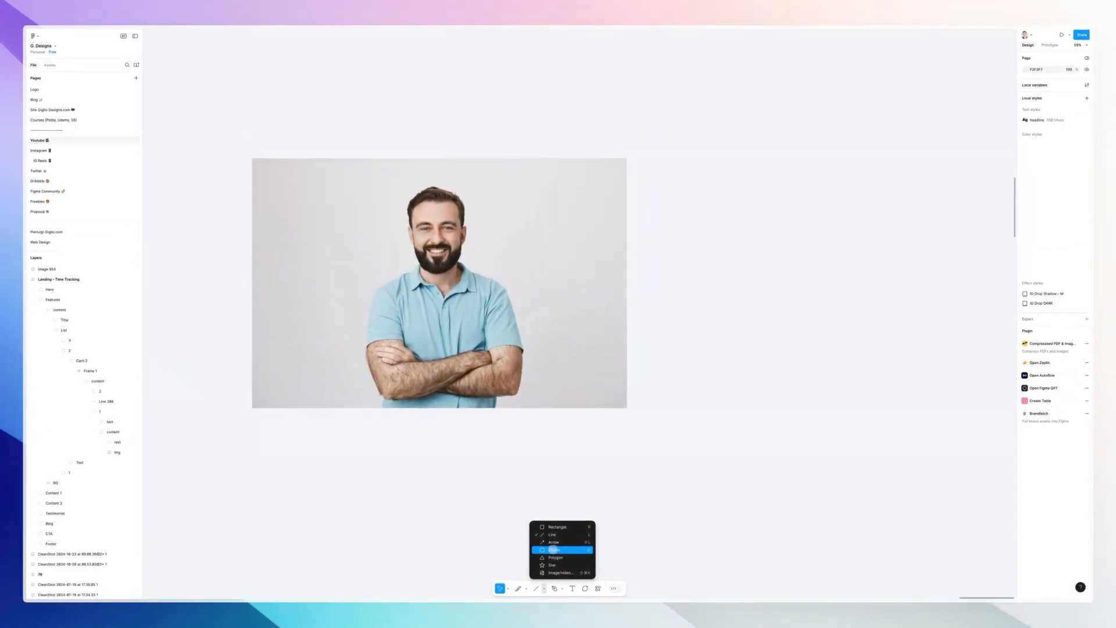
{"action": "left_click", "coordinate": [555, 549]}
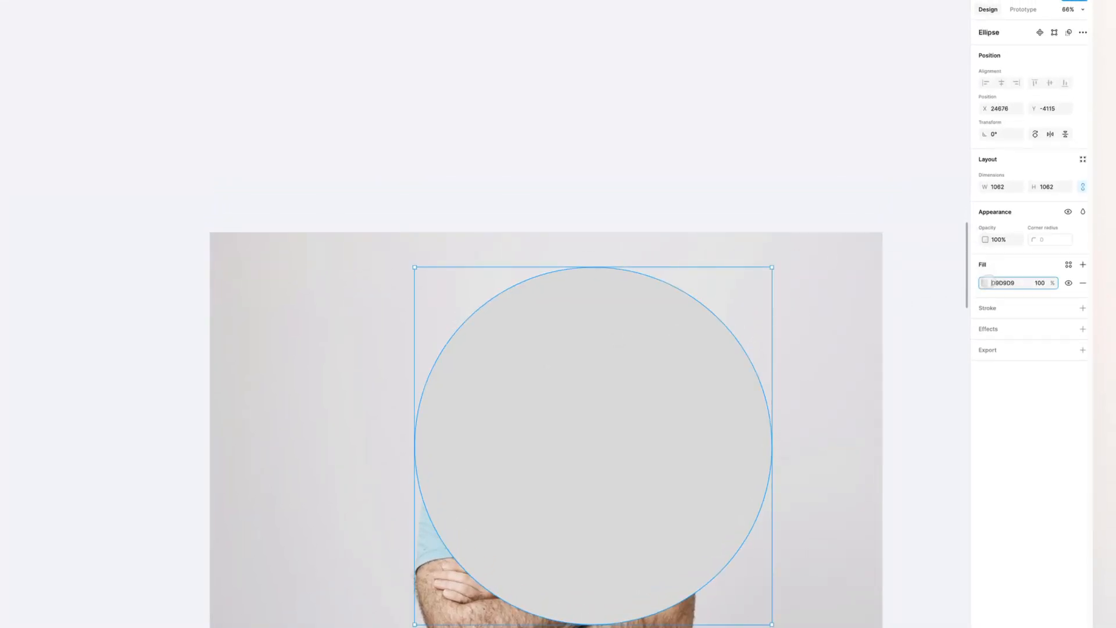
Step: Move Ellipse 1356 below image 954 in the Layers panel
{"action": "left_click", "coordinate": [986, 282]}
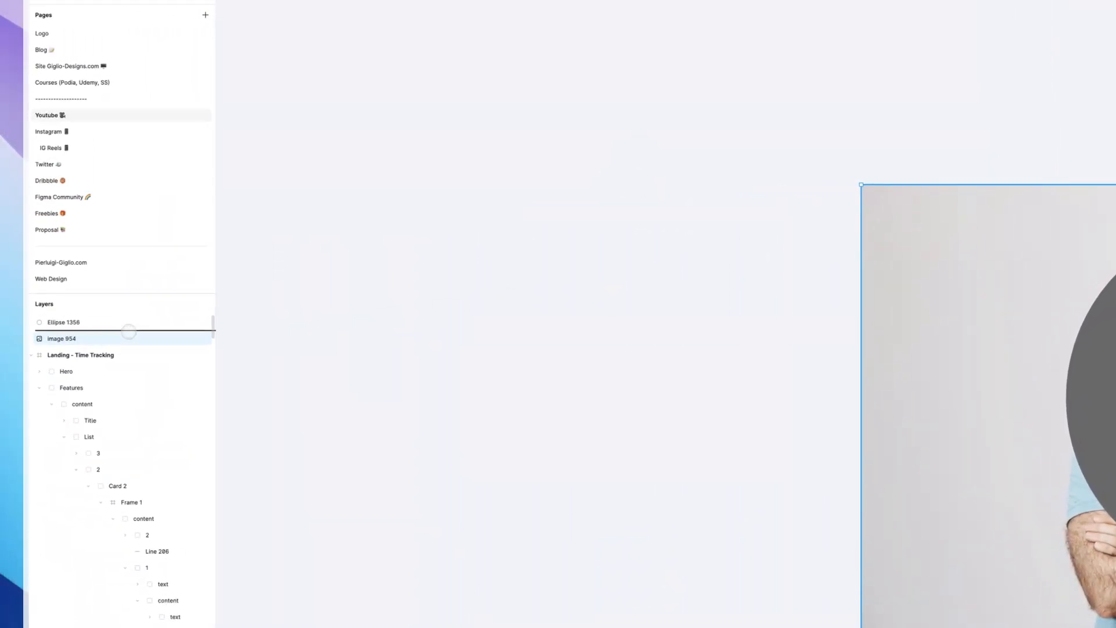
{"action": "left_click_drag", "start_coordinate": [128, 339], "coordinate": [128, 321]}
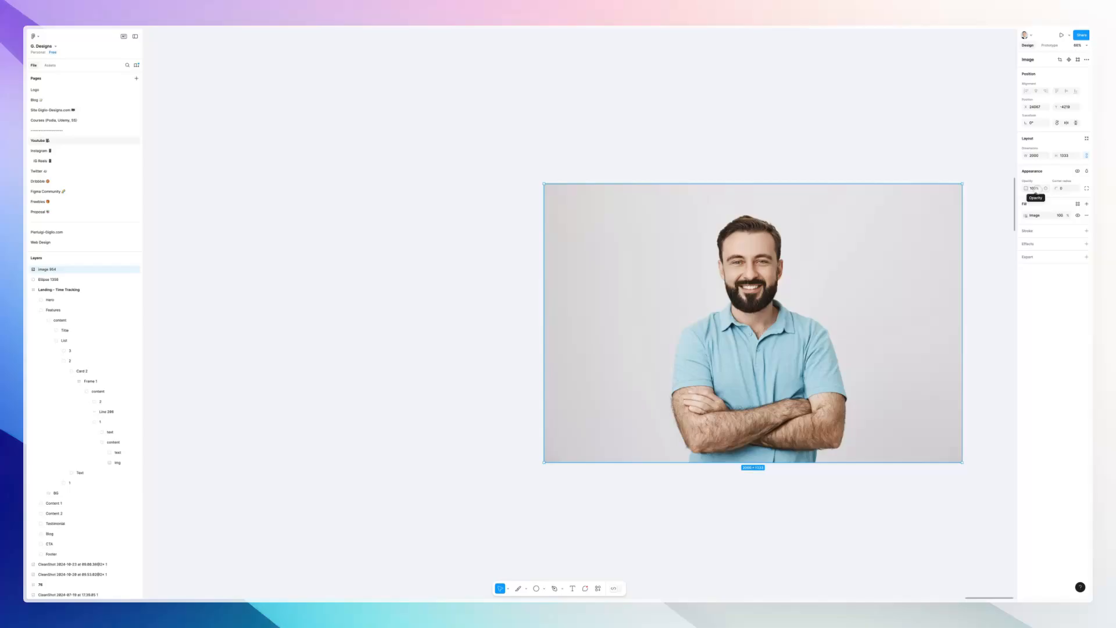
{"action": "scroll", "scroll_direction": "down", "scroll_amount": 3}
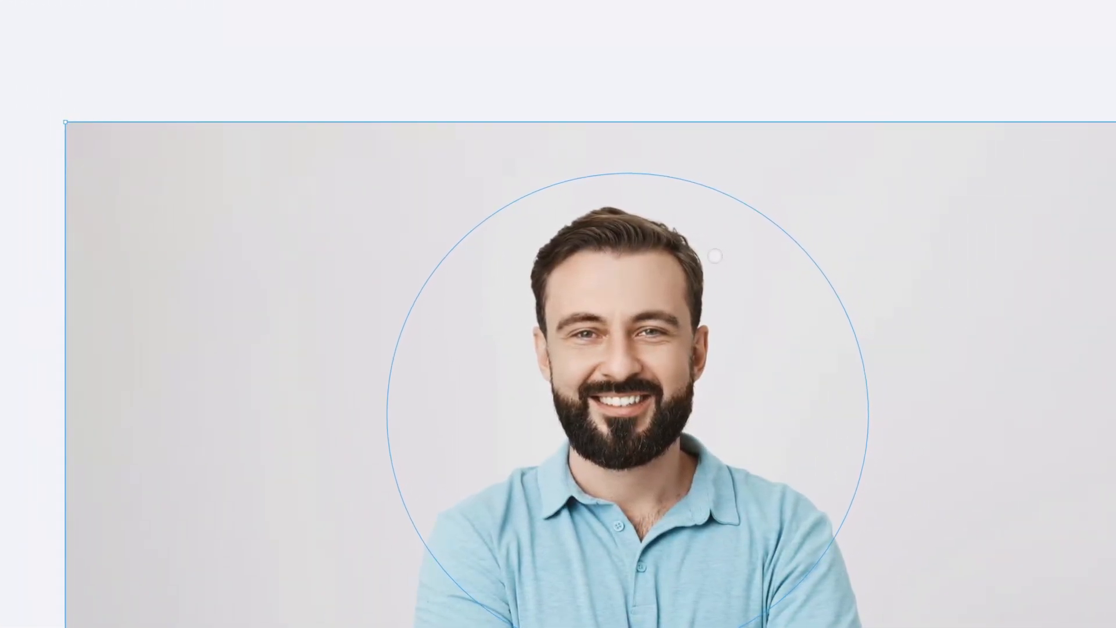
Step: Apply Use as mask to the photo and circle, then select the Mask group
{"action": "right_click", "coordinate": [718, 253]}
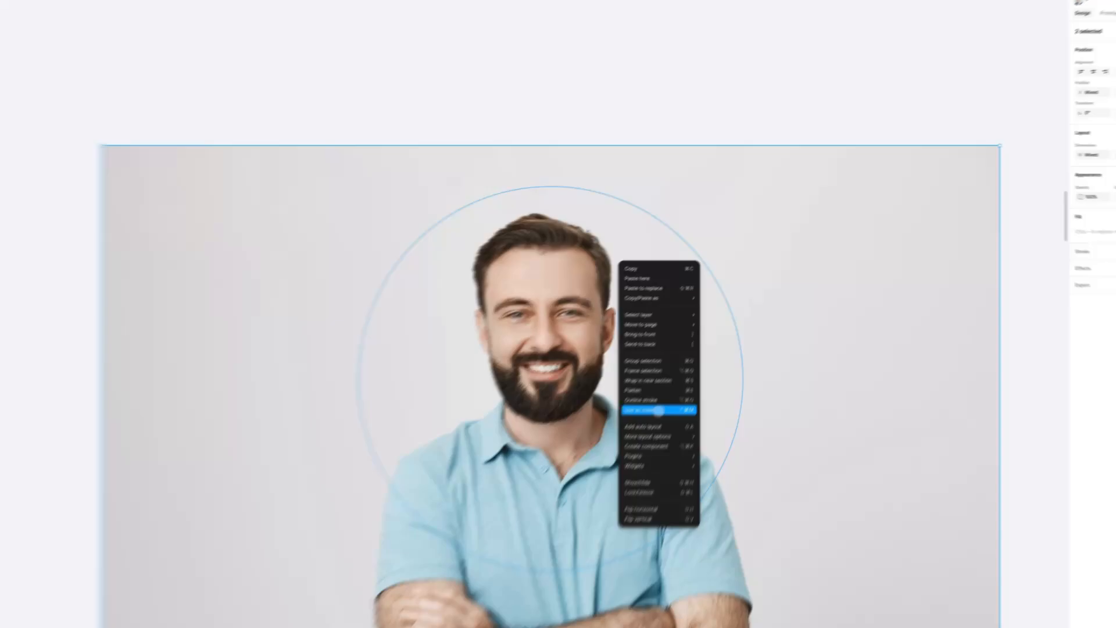
{"action": "left_click", "coordinate": [644, 409]}
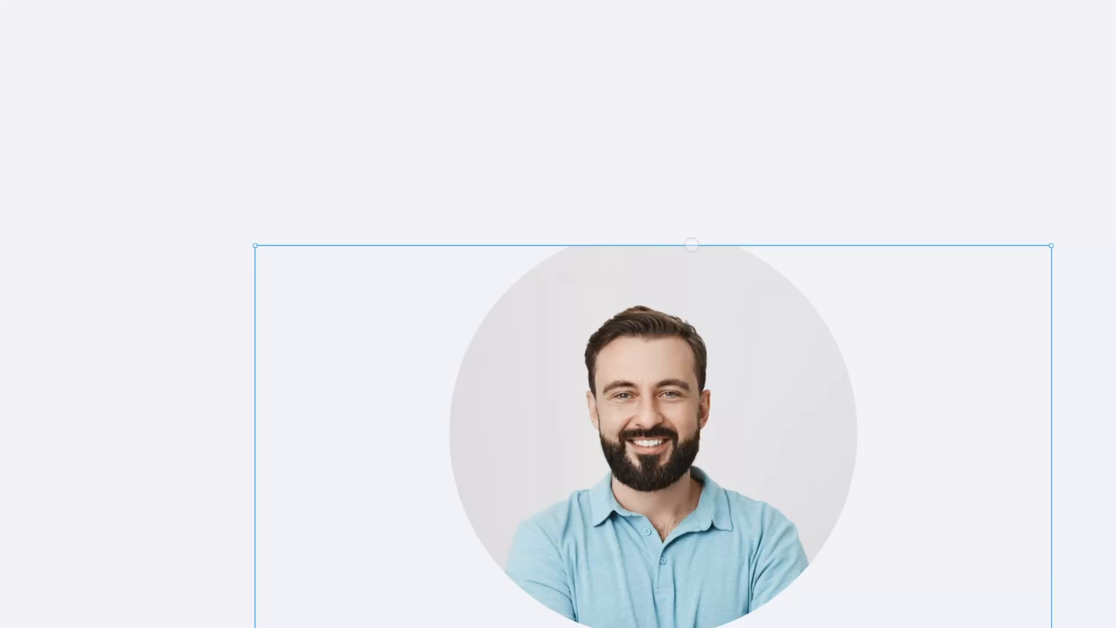
{"action": "left_click", "coordinate": [993, 244]}
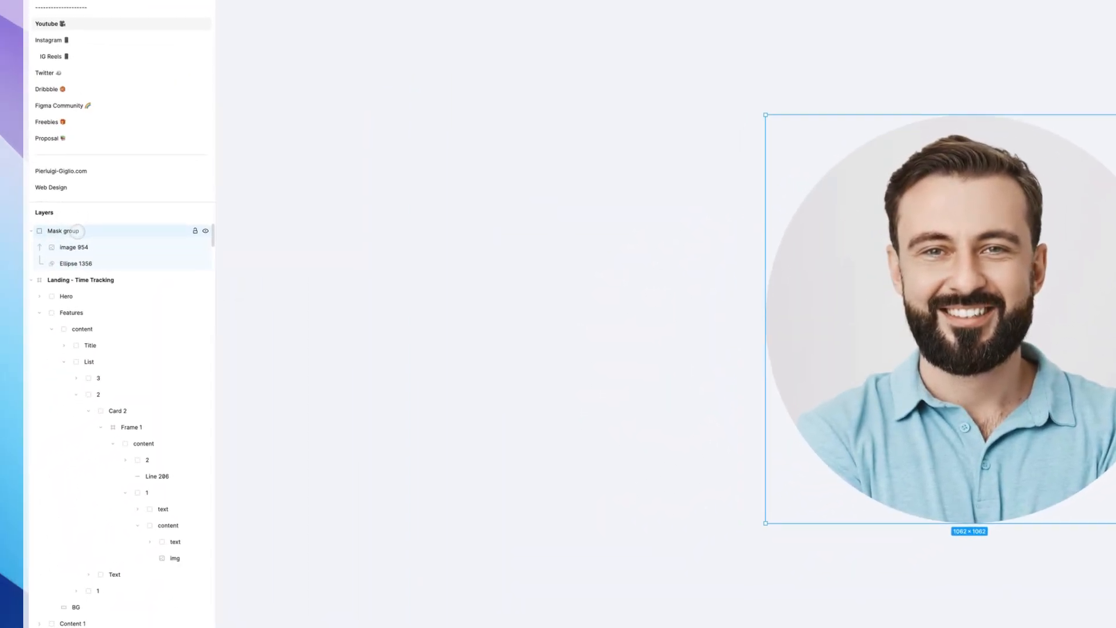
Step: Ungroup the Mask group, then bring up the Ellipse 1356 context menu
{"action": "right_click", "coordinate": [64, 231]}
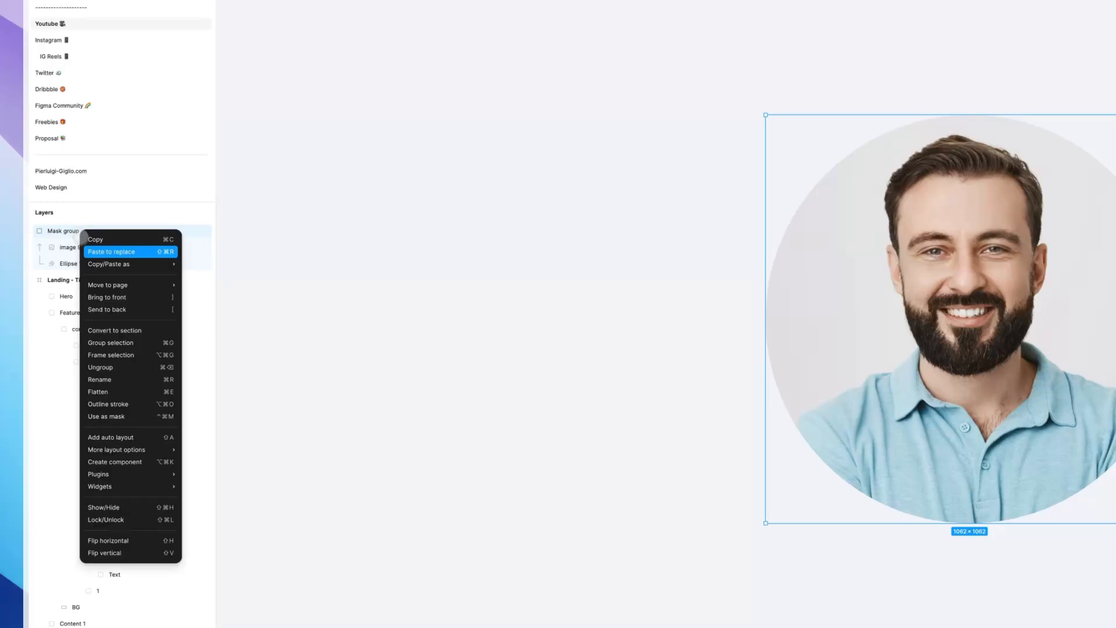
{"action": "mouse_move", "coordinate": [101, 367]}
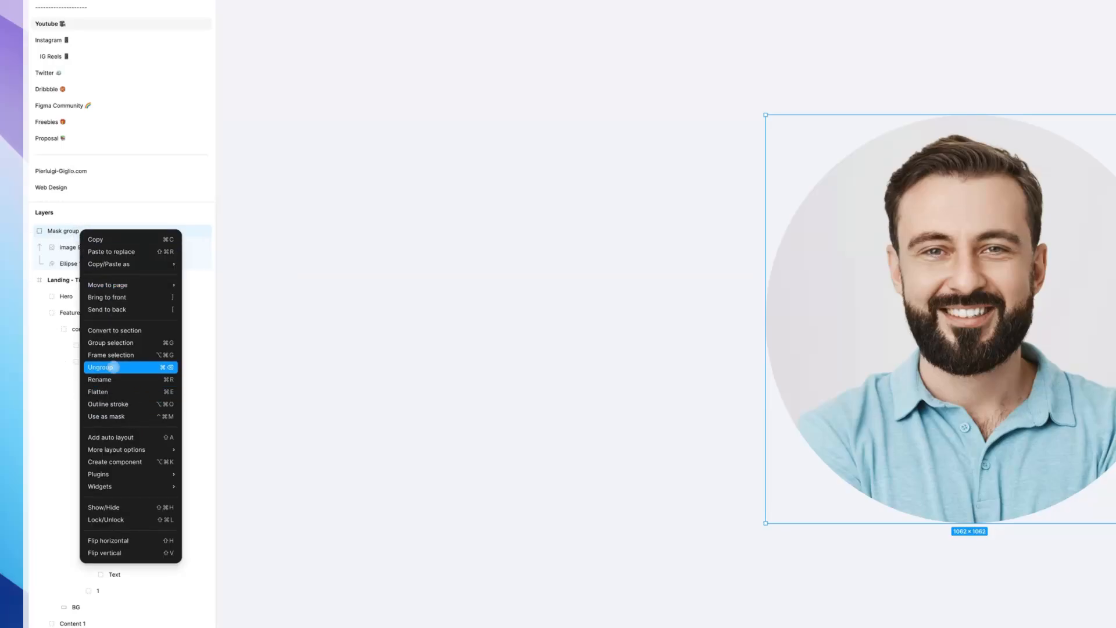
{"action": "left_click", "coordinate": [101, 367]}
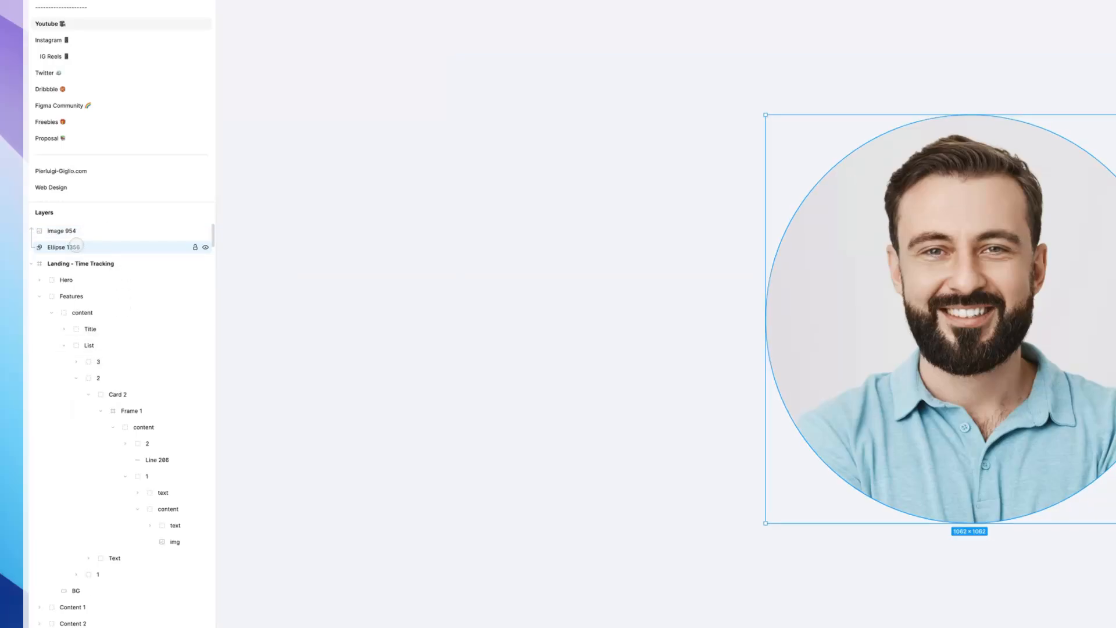
{"action": "right_click", "coordinate": [64, 247]}
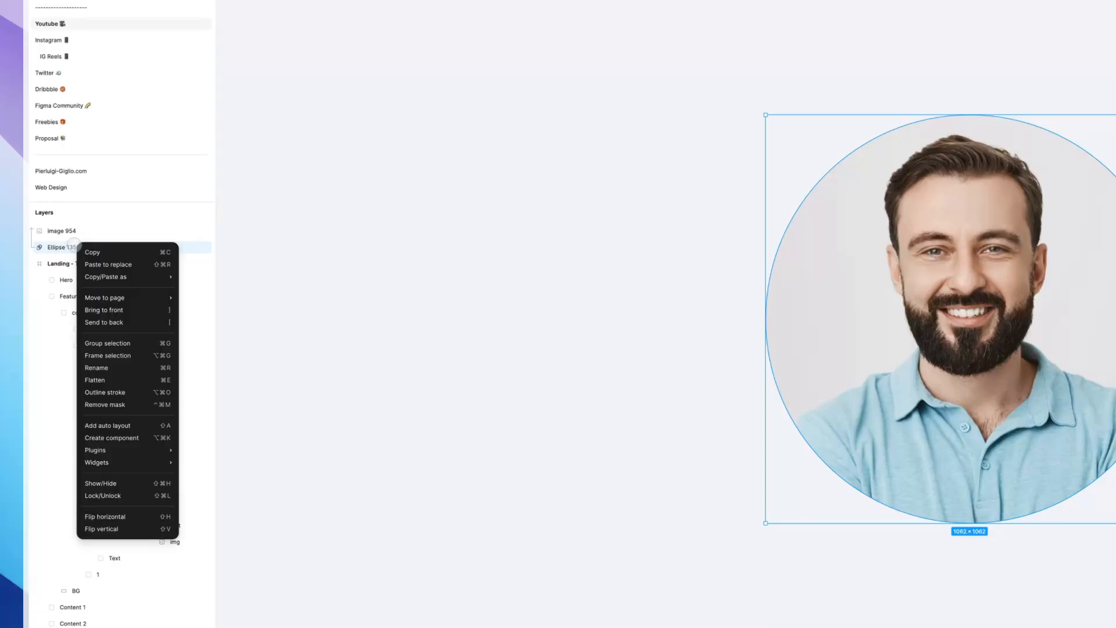